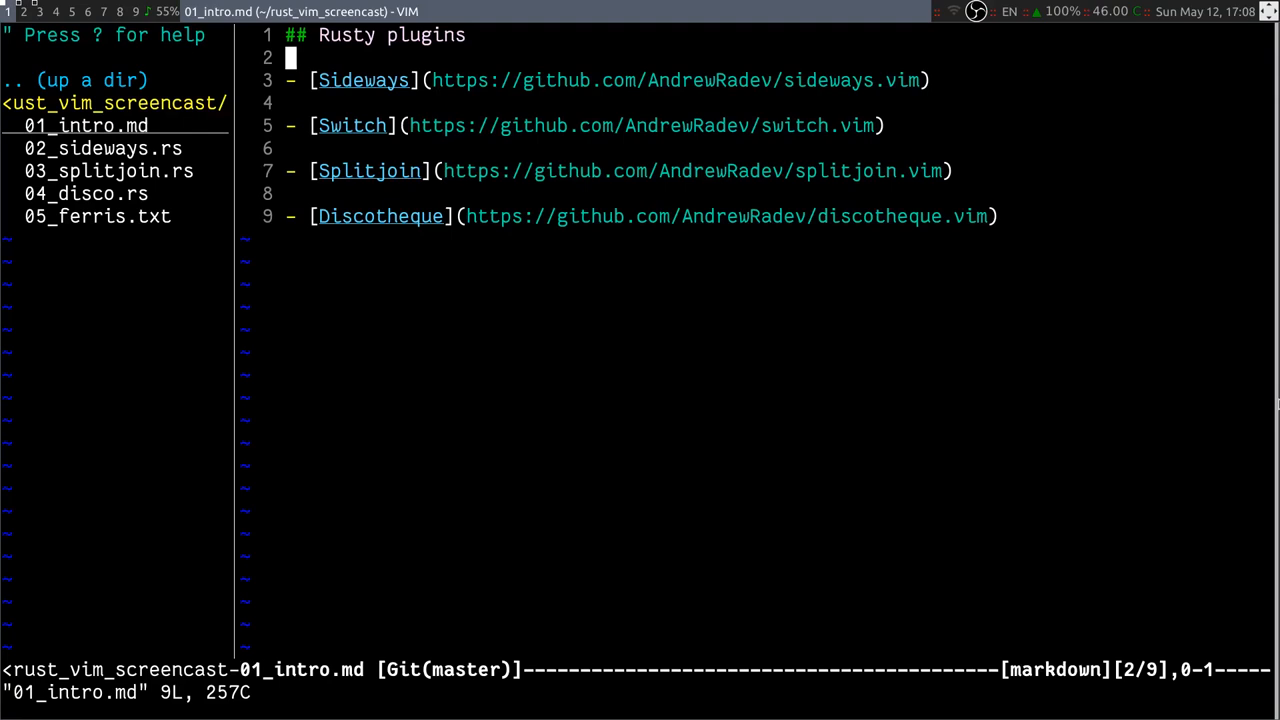
Open 02_sideways.rs from the NERDTree sidebar.
left_click(104, 148)
type(":w")
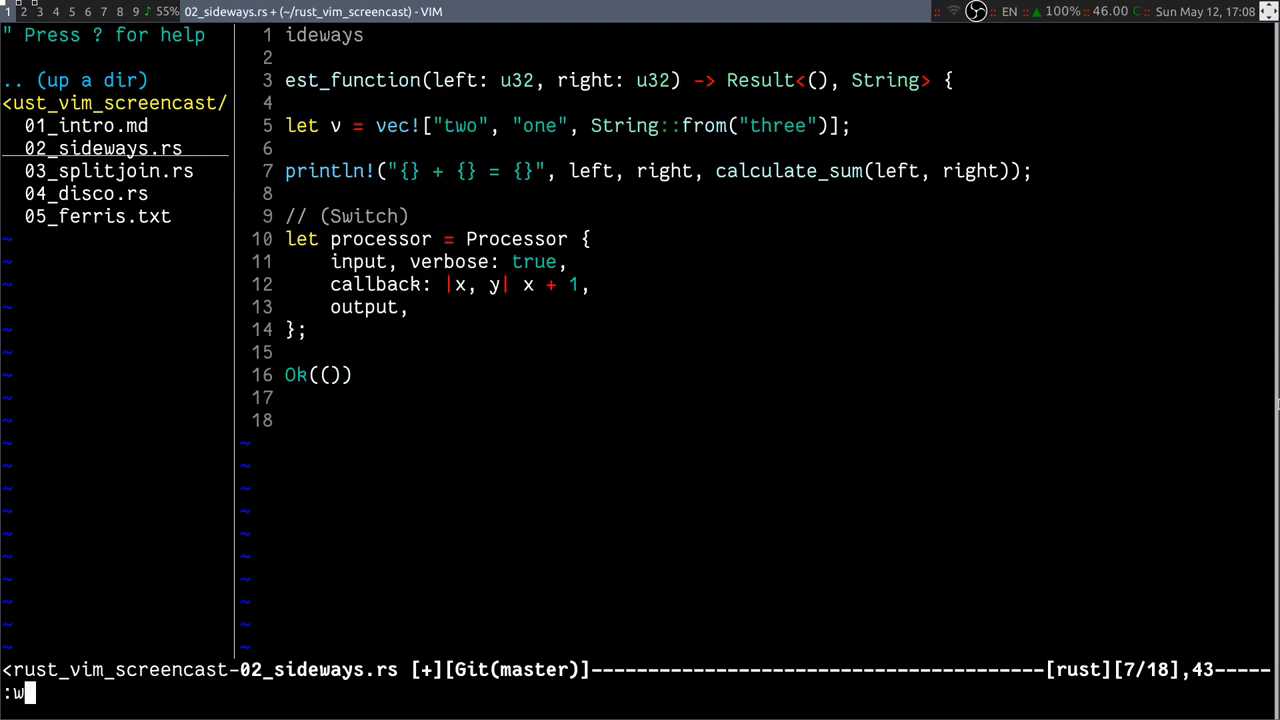
Extract calculate_sum(left, right) into `let sum`, pass sum to println, and save.
key("Return")
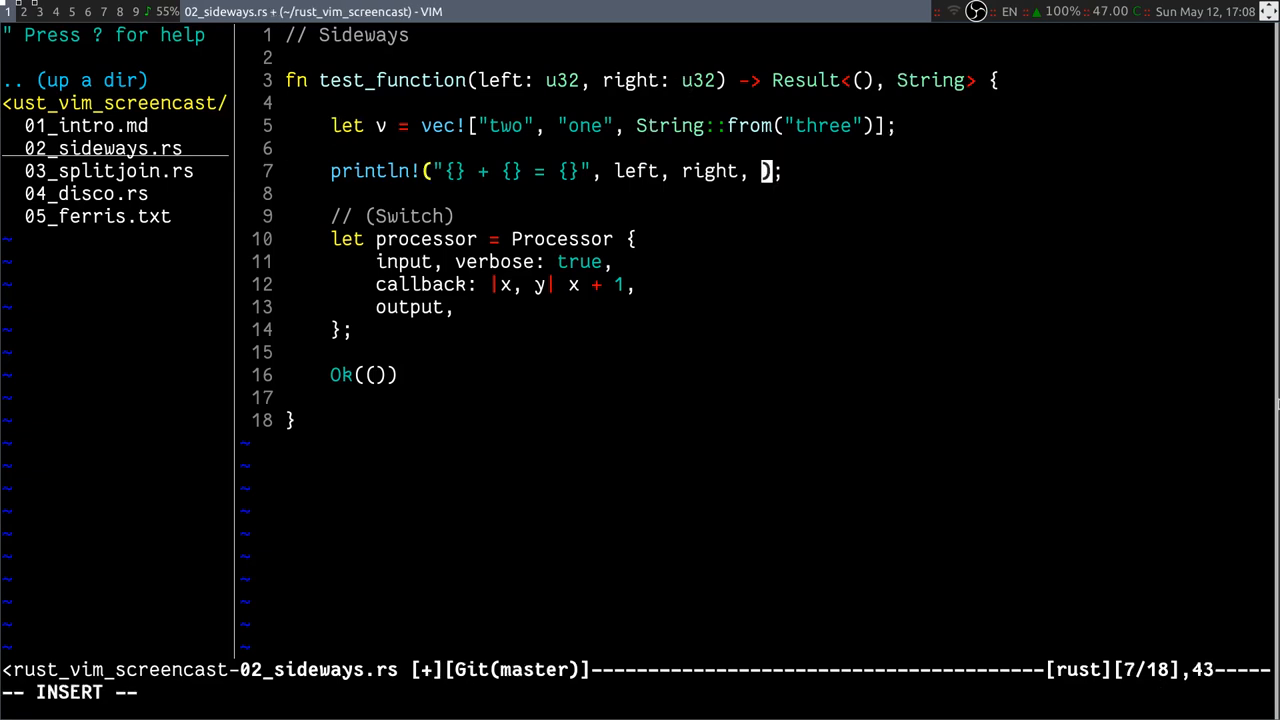
type("sum")
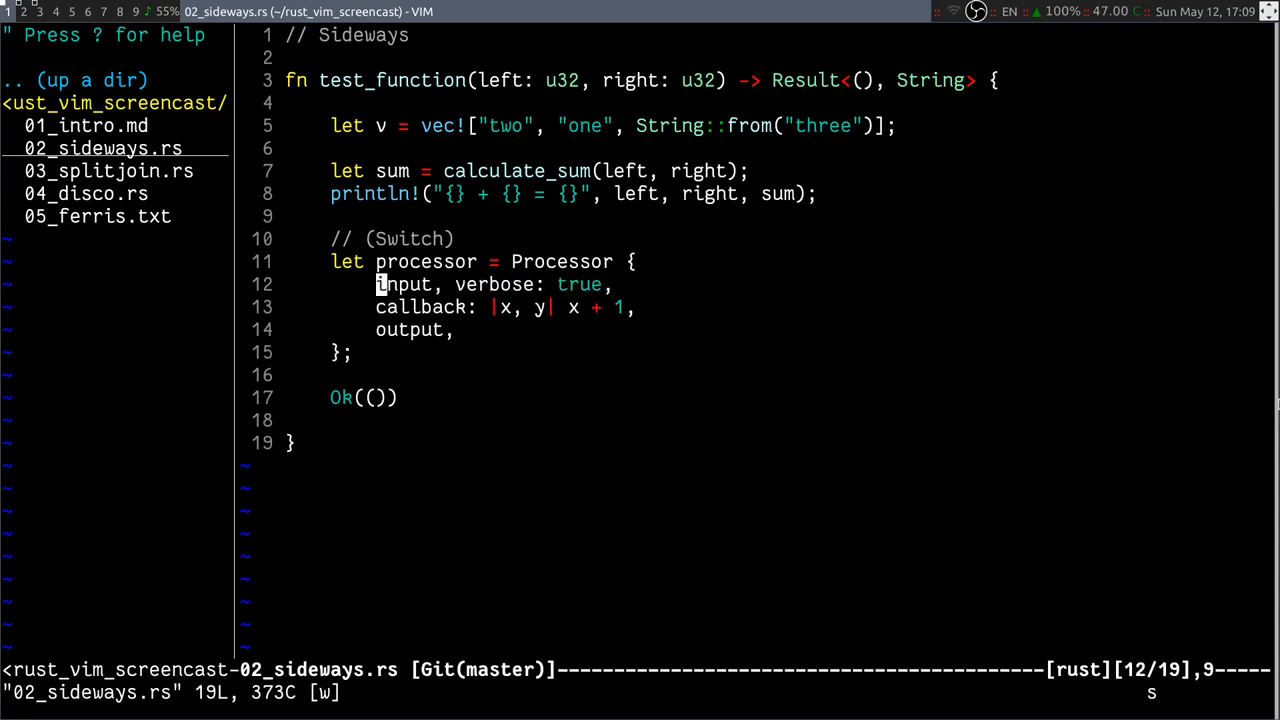
Expand the shorthand input field to `input: process(input)` with switch.vim and save.
key("w")
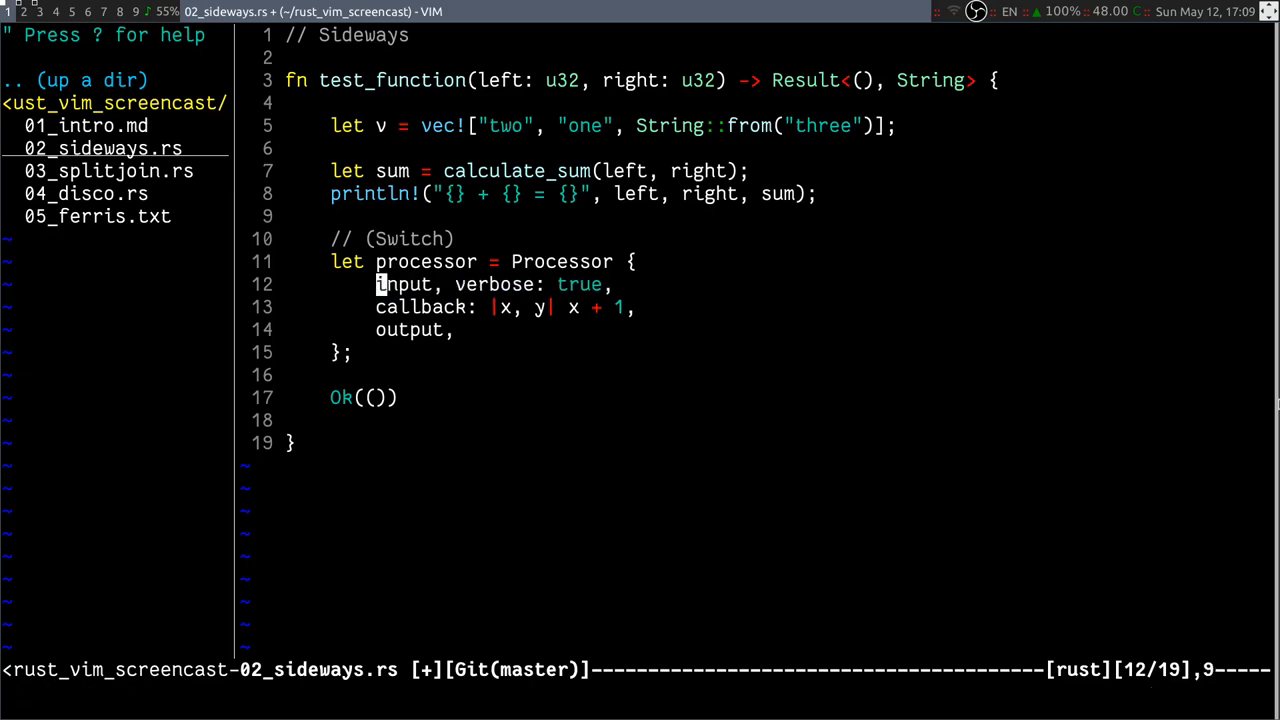
type("process(input")
left_click(640, 692)
type(":w")
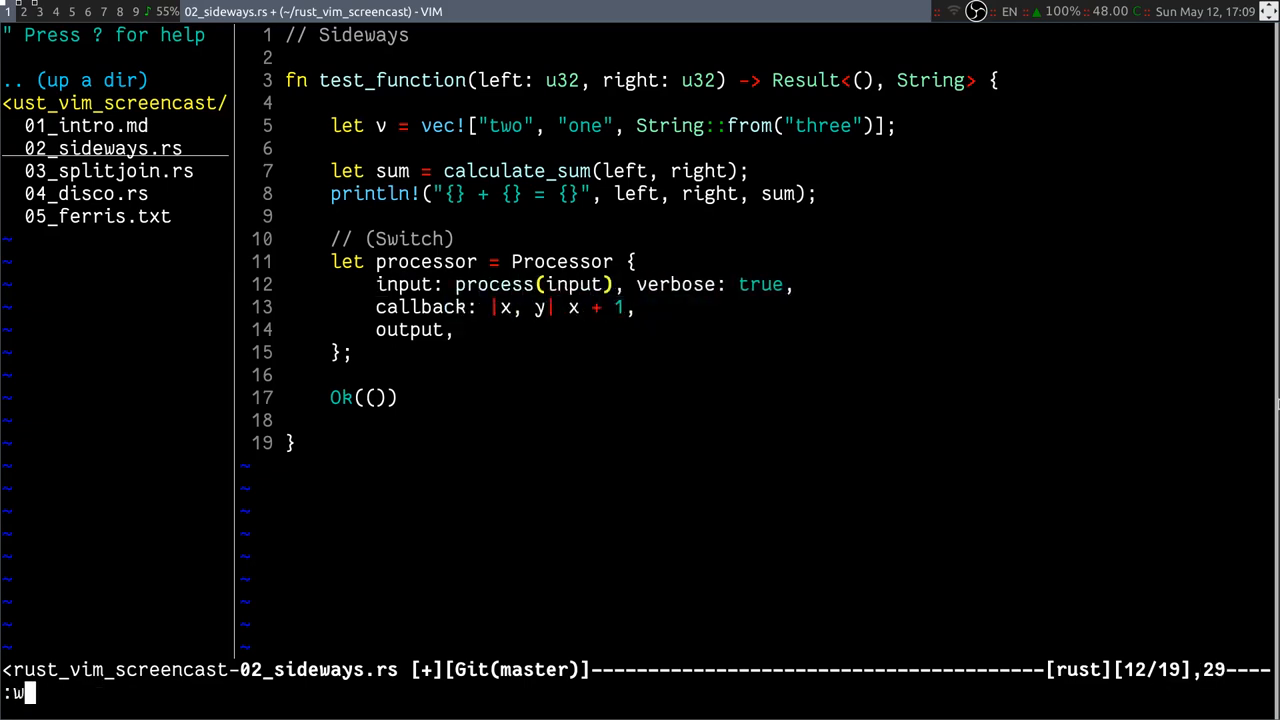
key("Return")
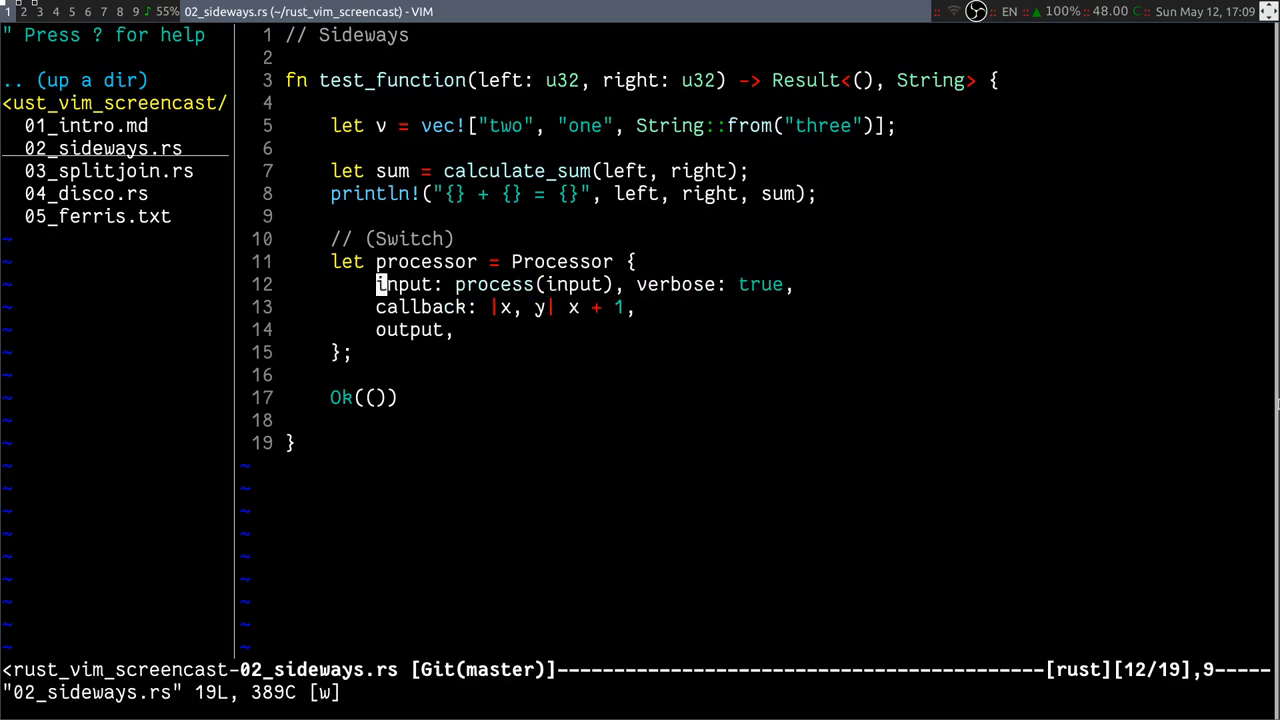
Extract process(input) into a `let input` binding above Processor, then move on to 03_splitjoin.rs.
key("v")
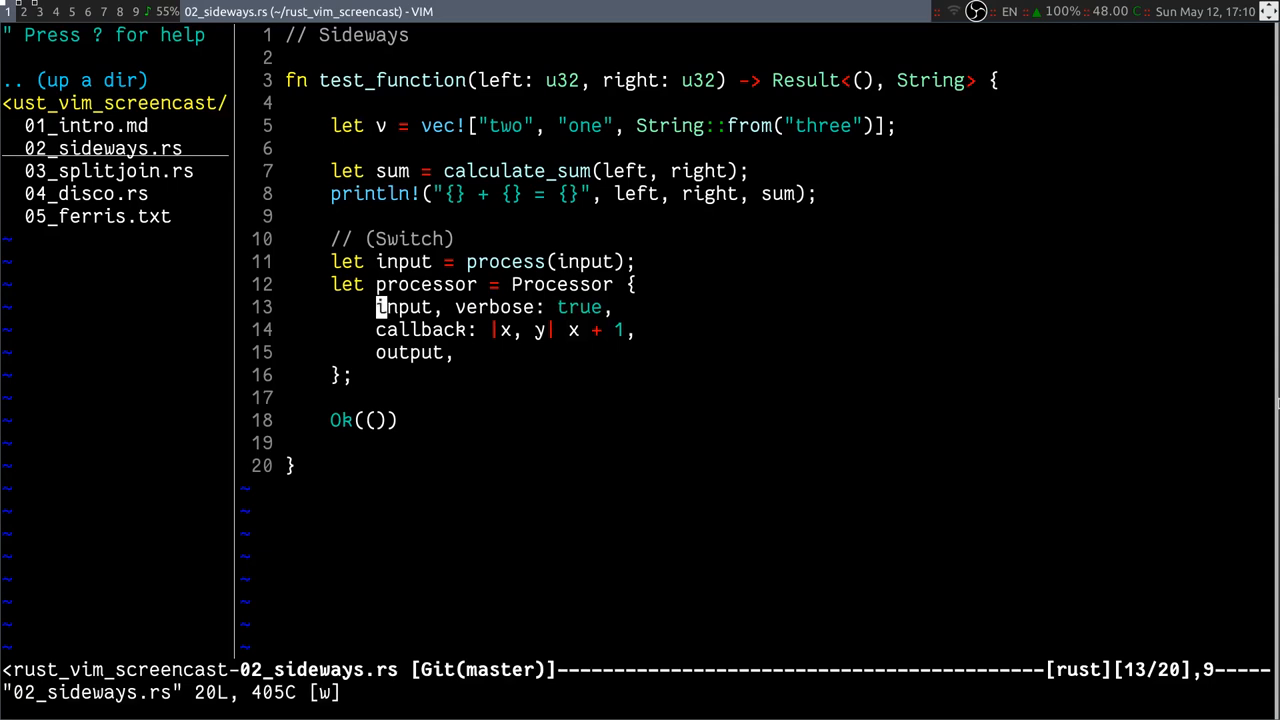
key("k")
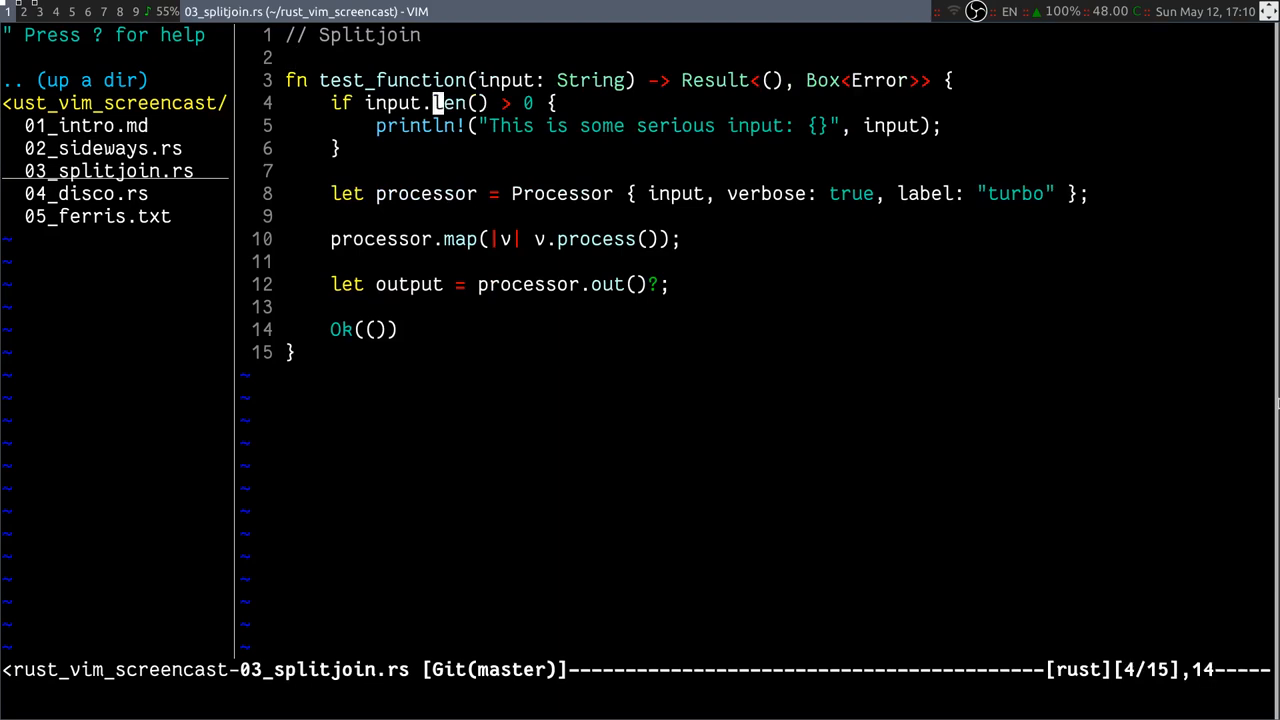
Join the if block onto one line and split the Processor literal one field per line.
key("b")
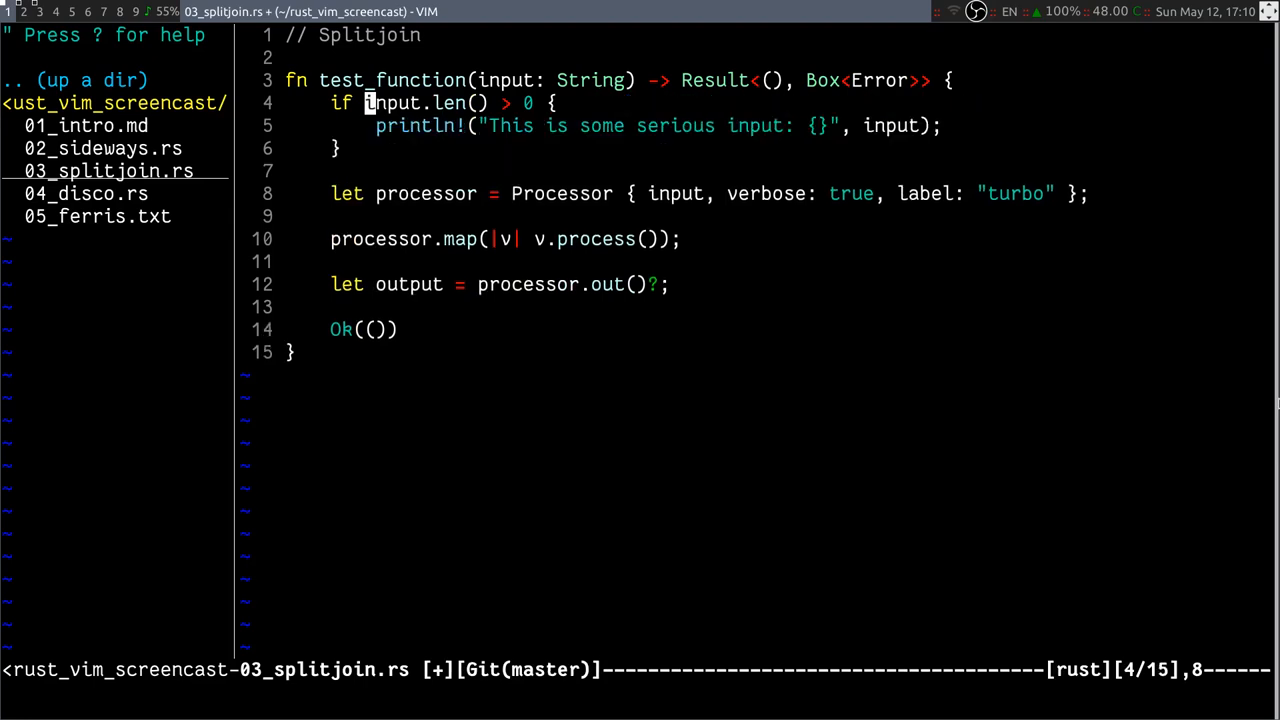
key("J")
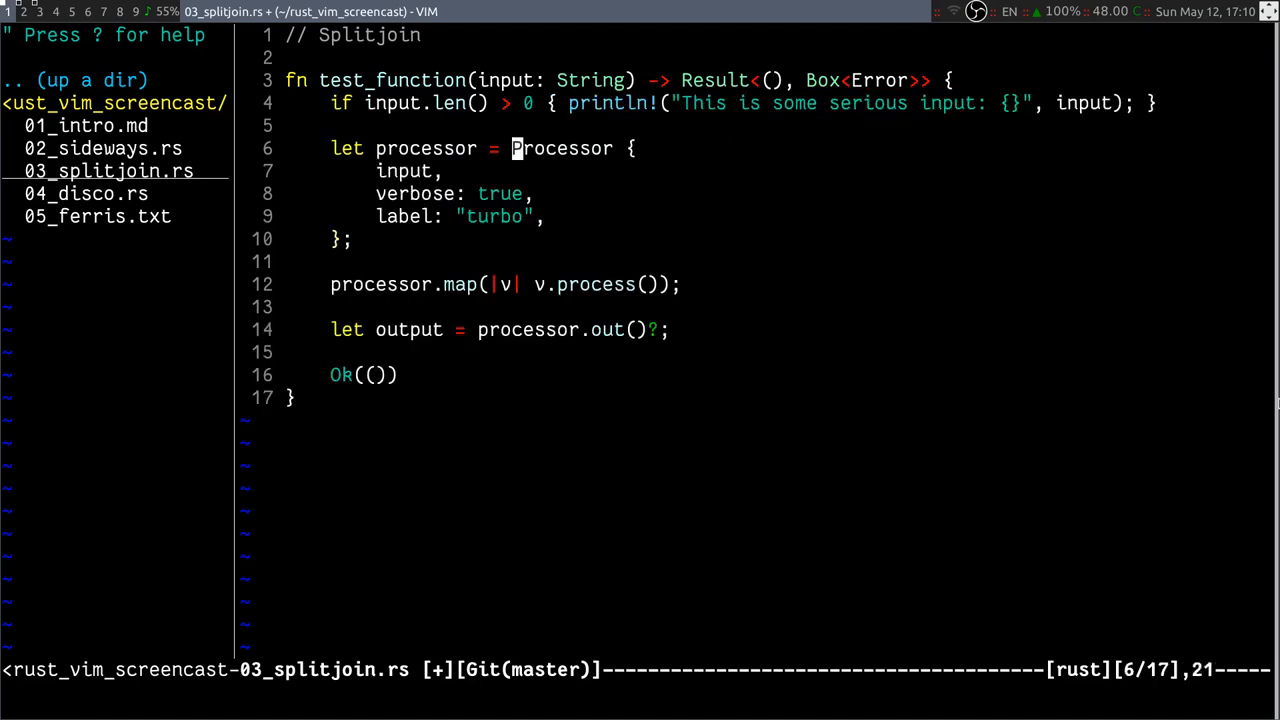
Split the map closure into a block, restore it to a single call, and save.
key("j")
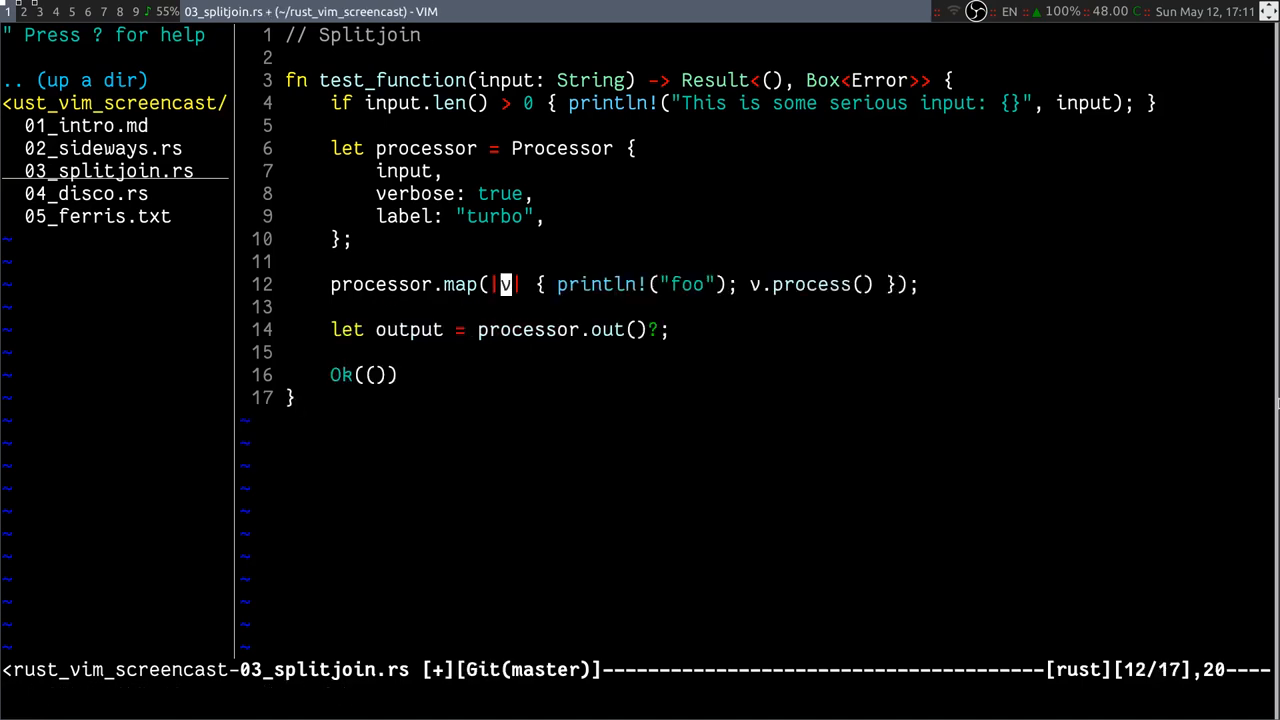
key("w")
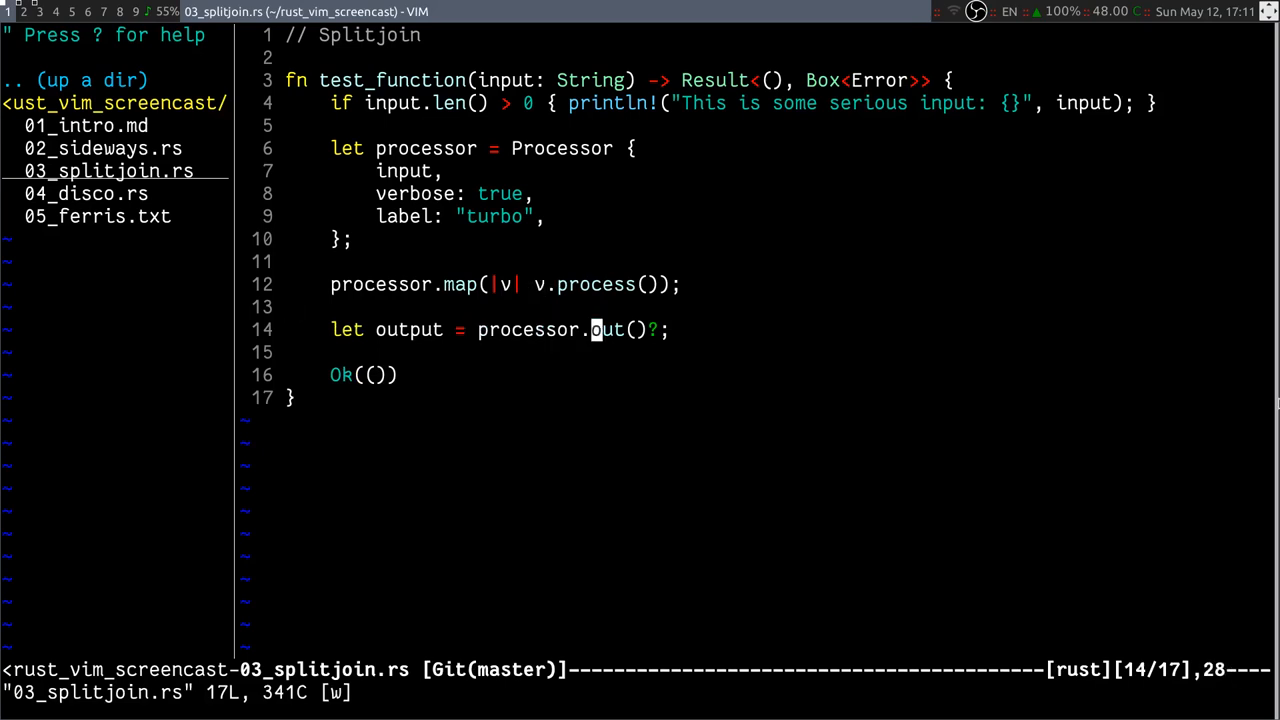
Expand the ? on processor.out() into a full match and inspect the return type.
key("b")
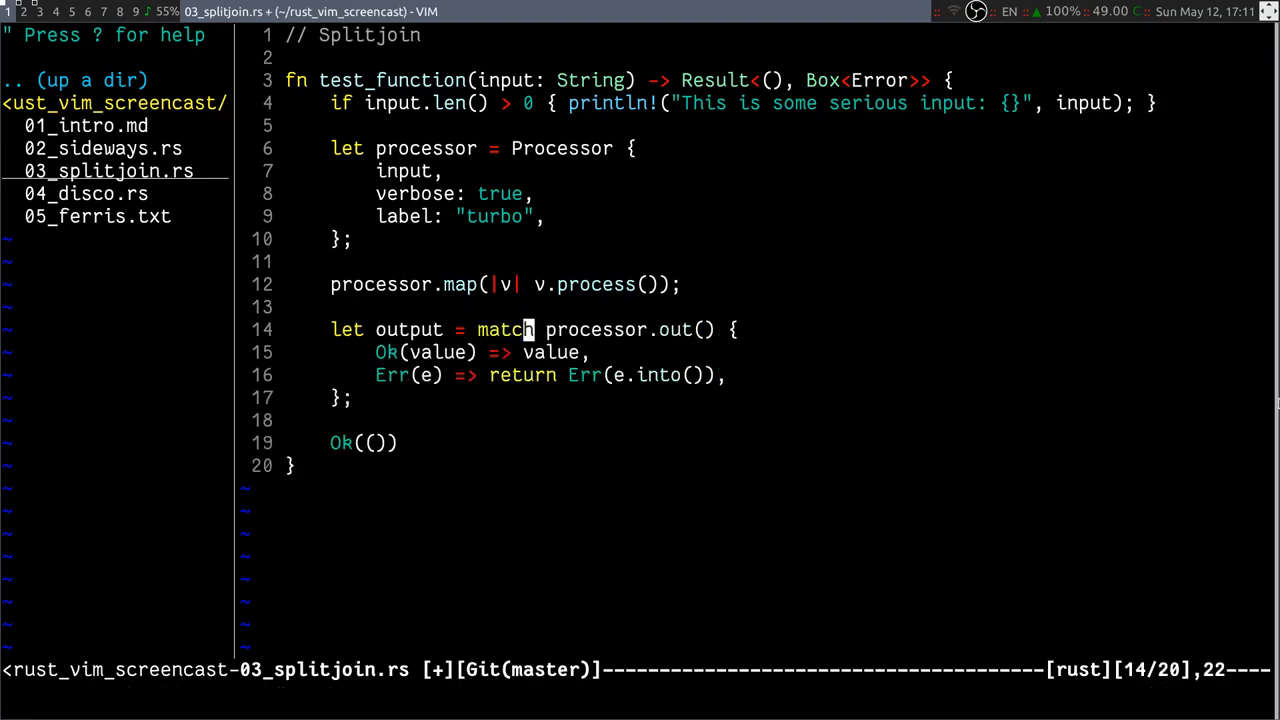
key("j")
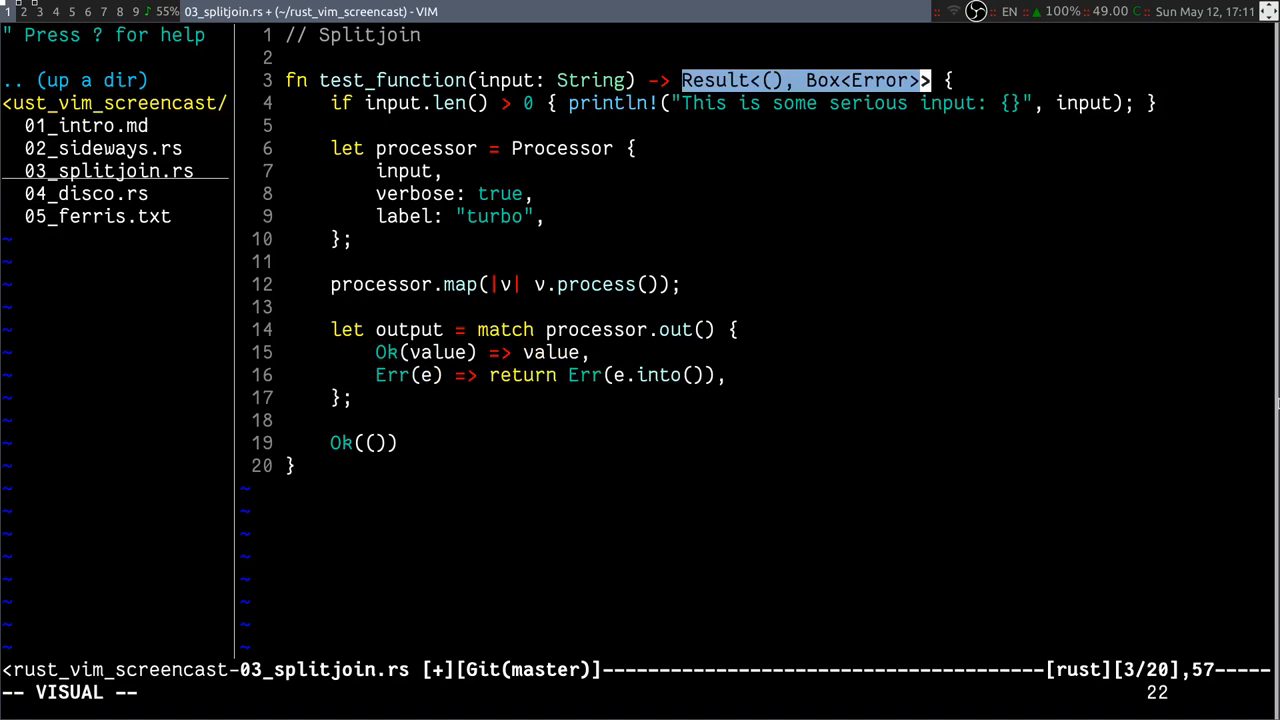
key("Escape")
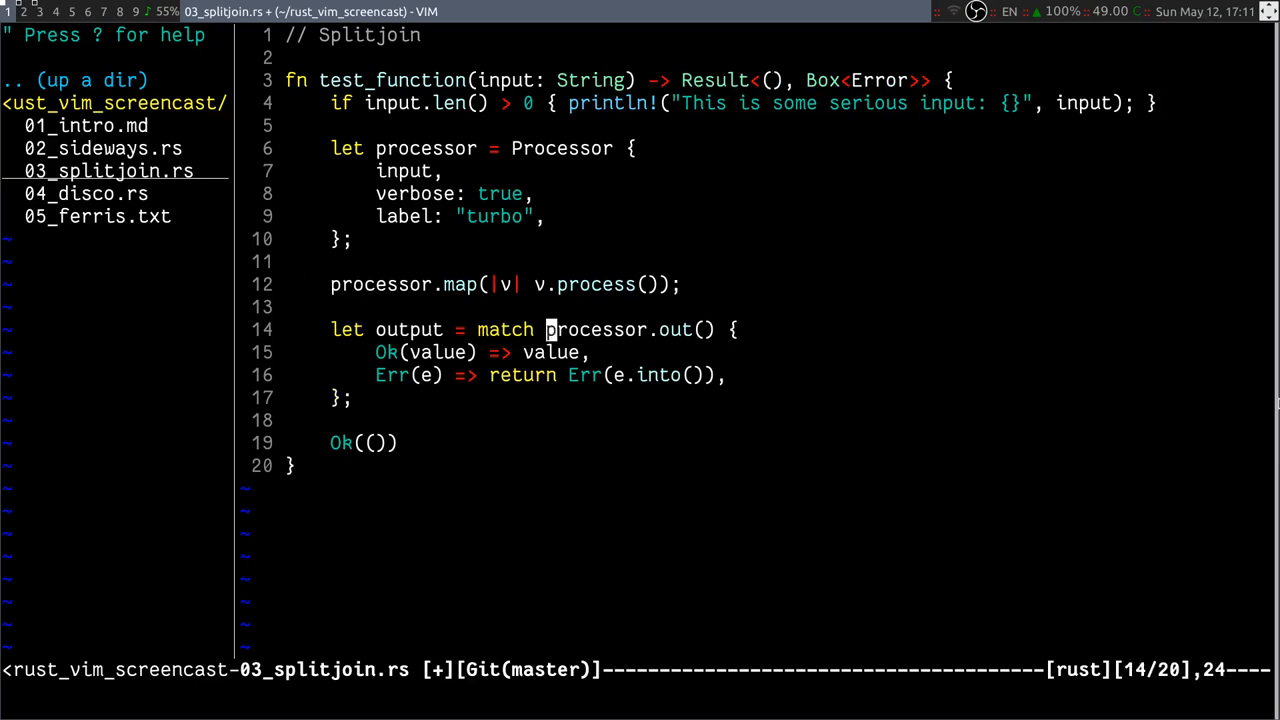
Change the return type to Option and re-split into None/Some arms printing "None 1".
key("b")
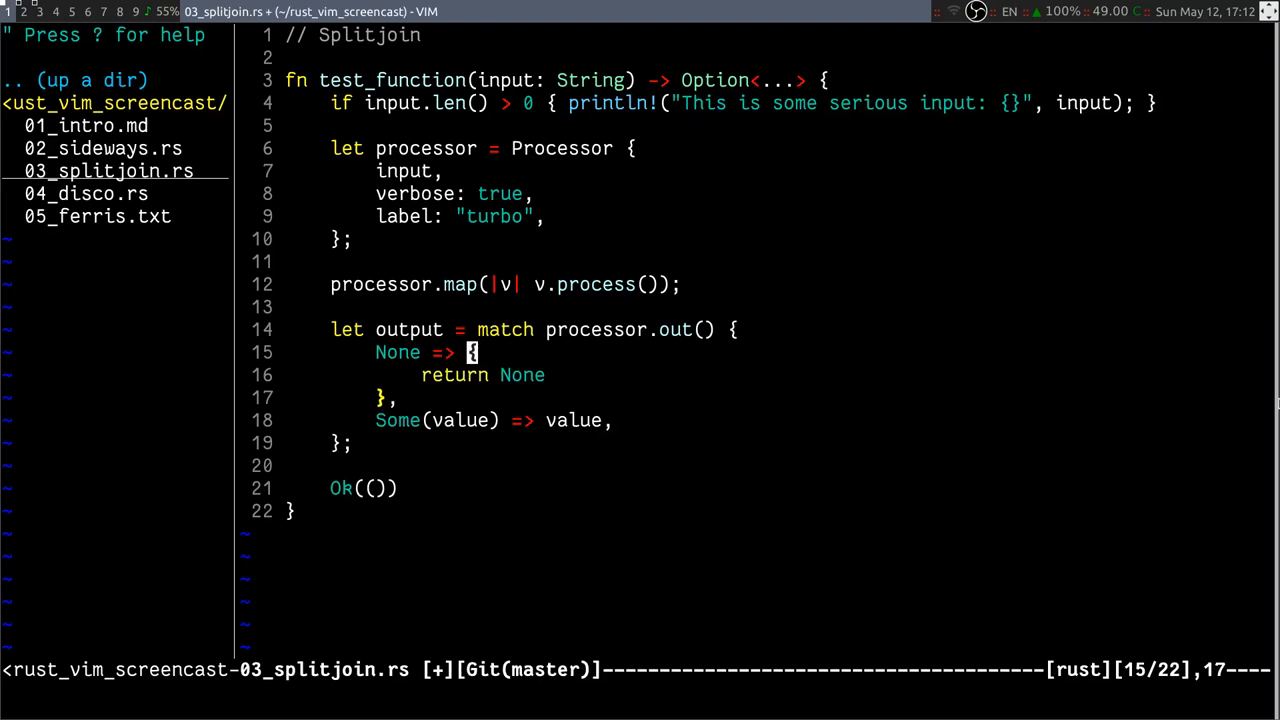
type("println")
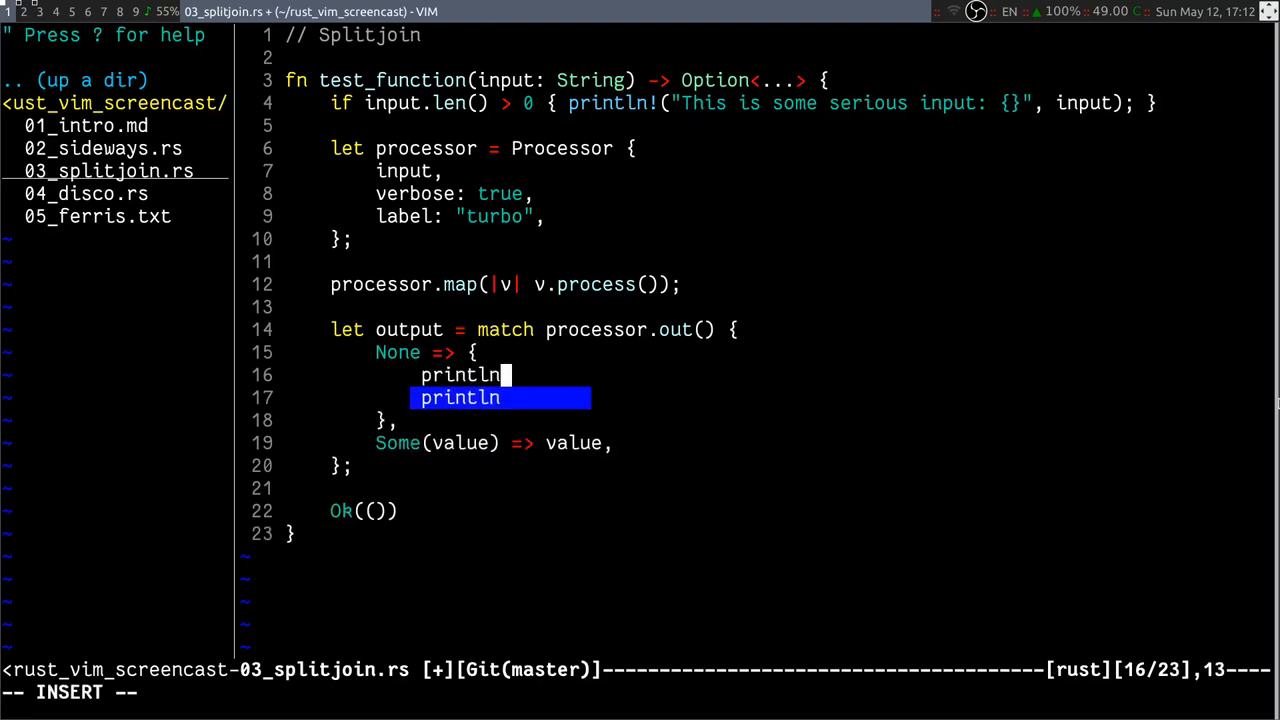
type("!(\"None 1")
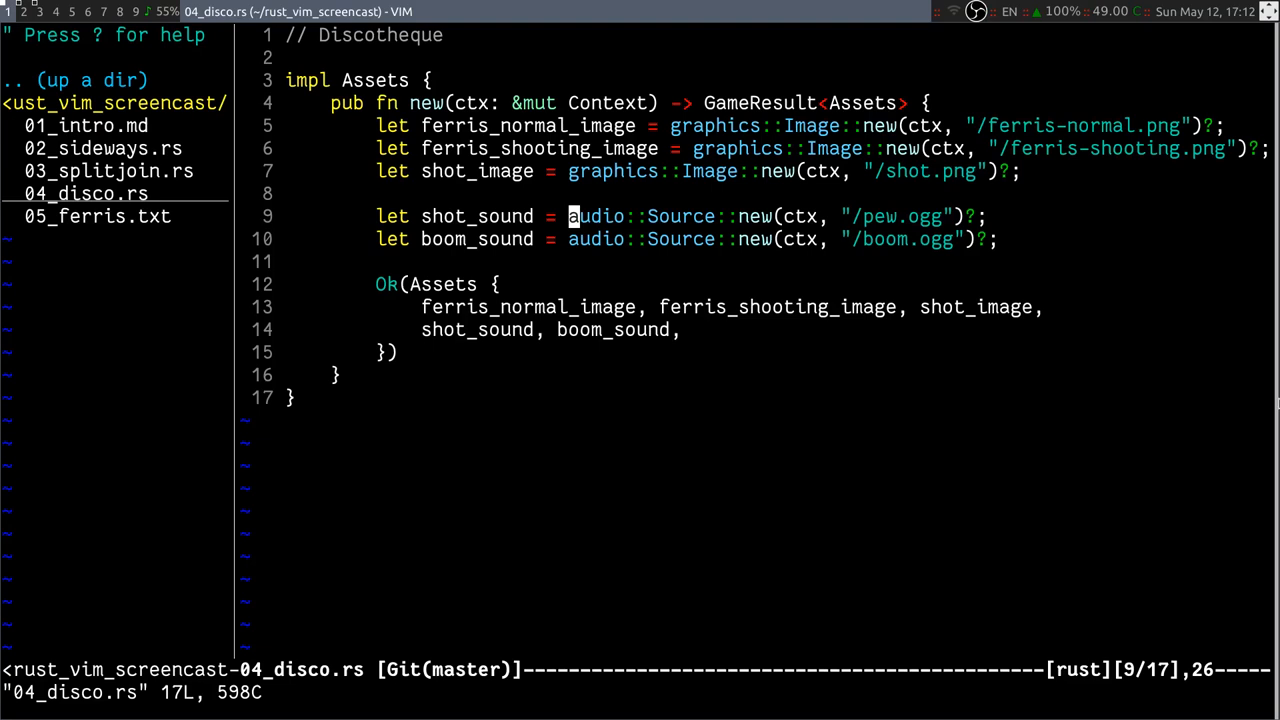
Run :Disco let to highlight every let keyword and move around 04_disco.rs.
type(":Dis")
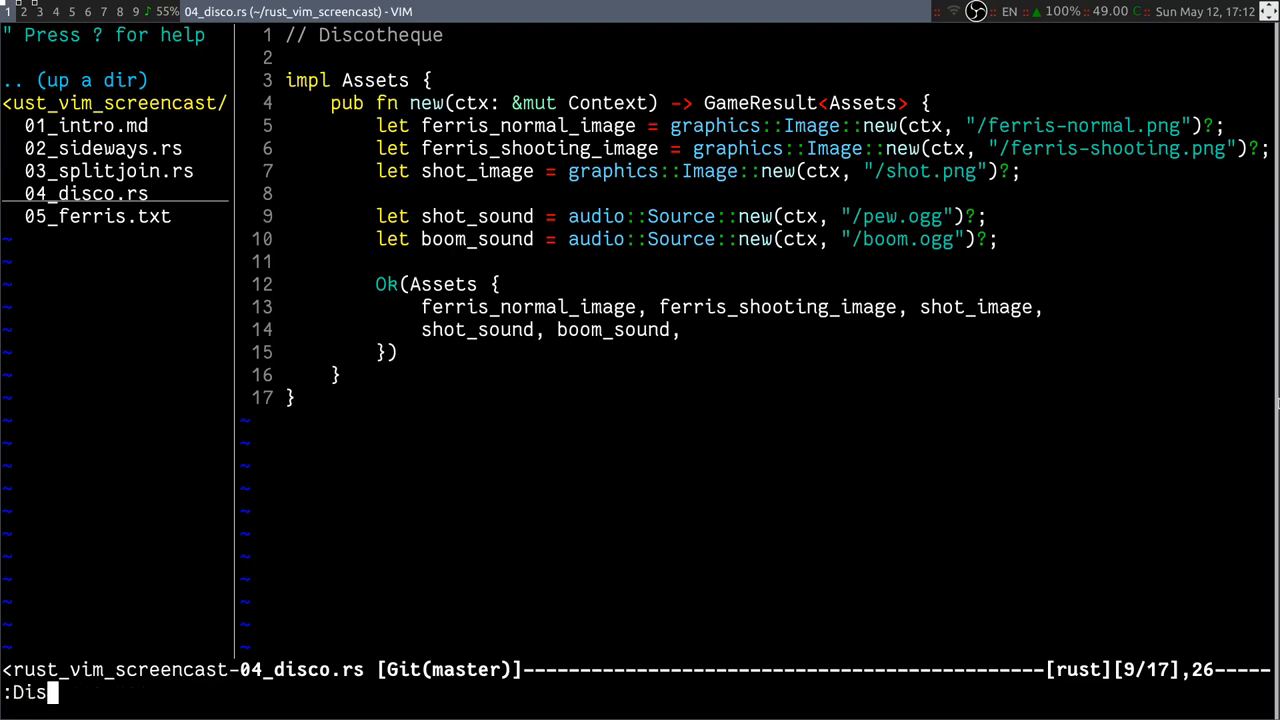
type("co ?")
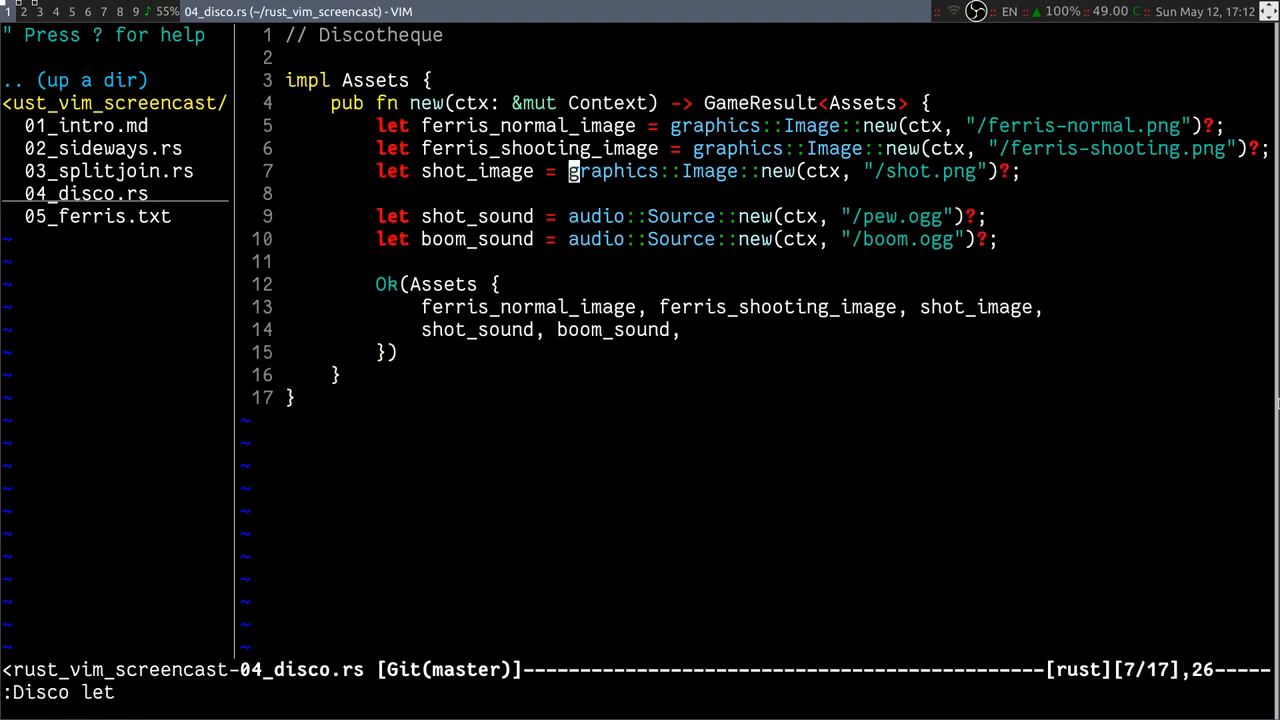
key("j")
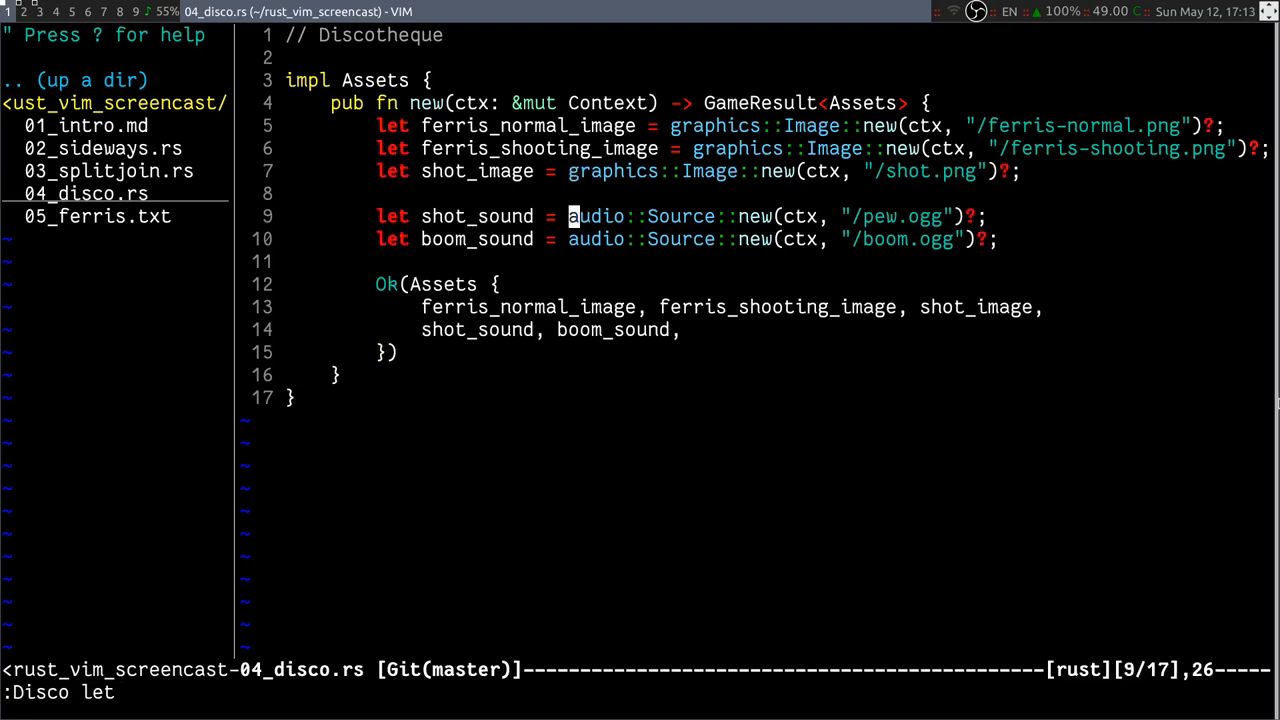
key("k")
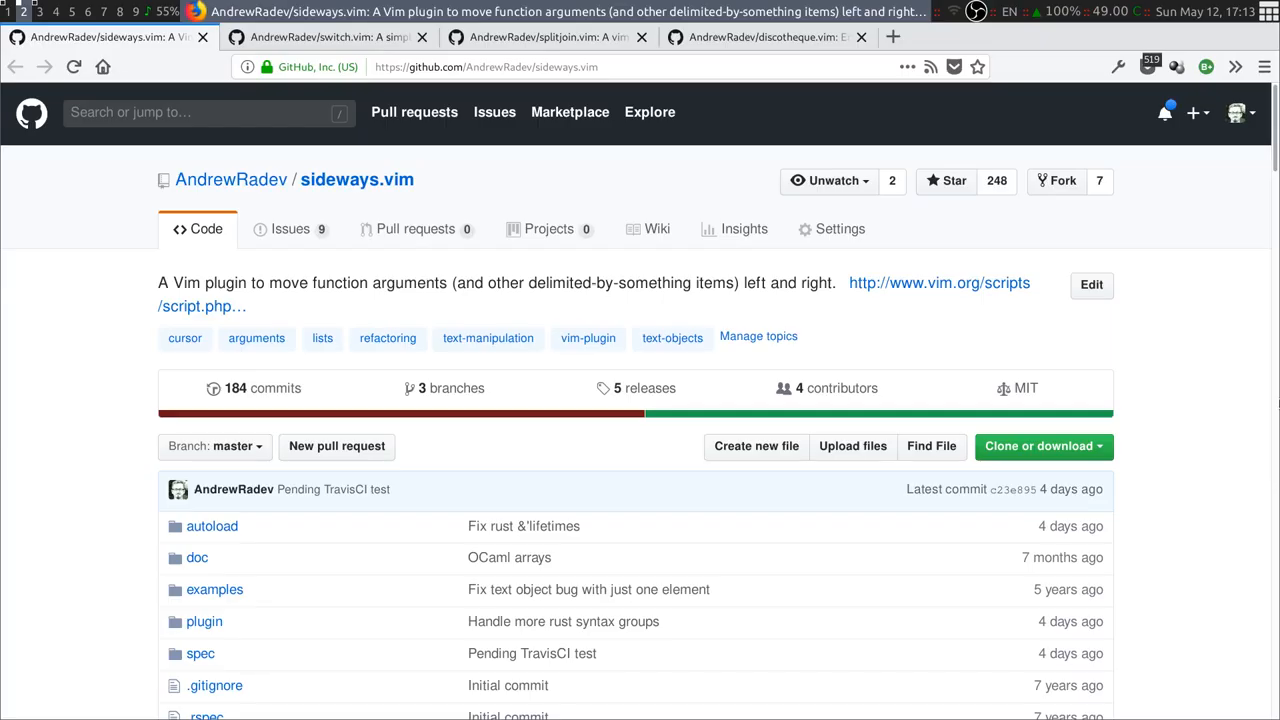
left_click(764, 36)
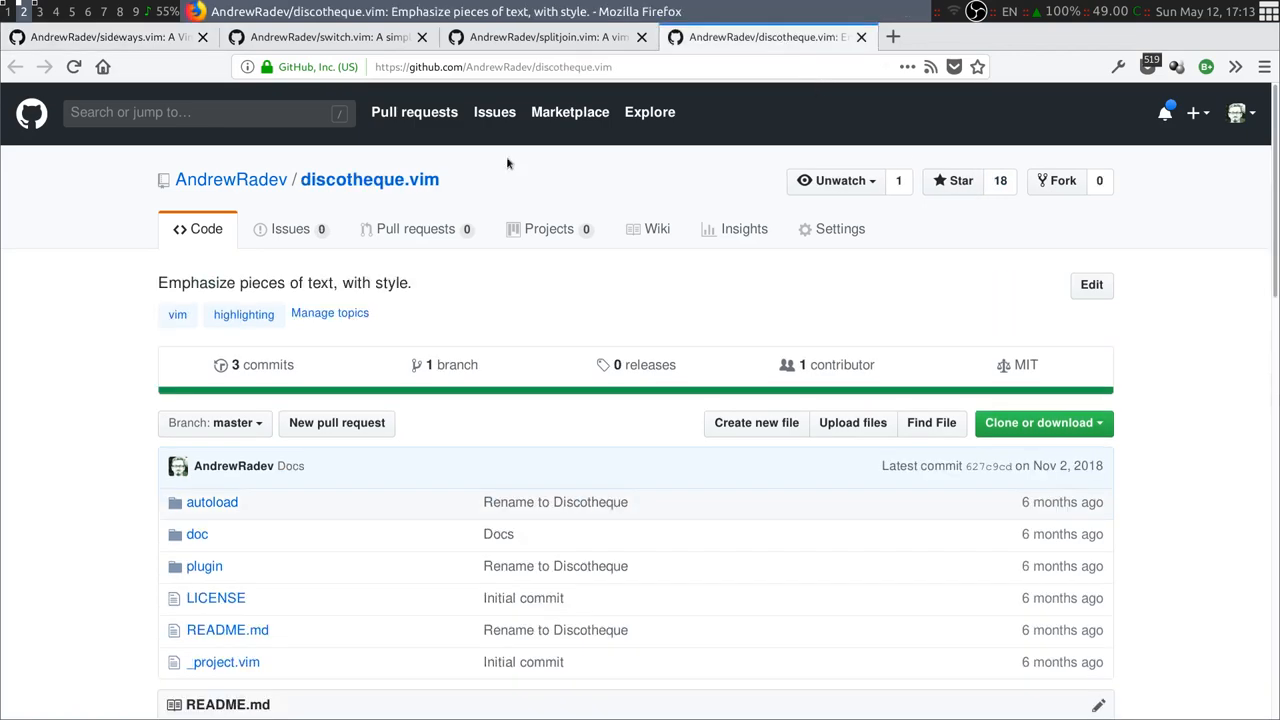
mouse_move(390, 208)
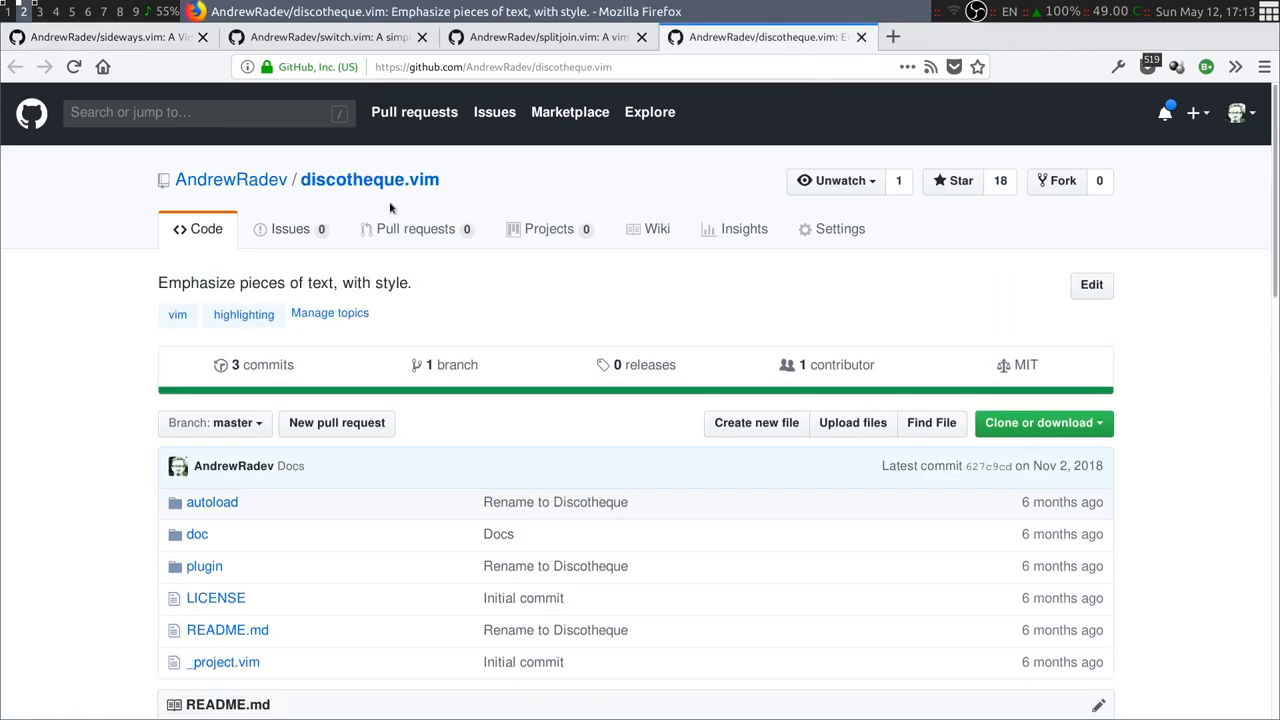
scroll("down", 3)
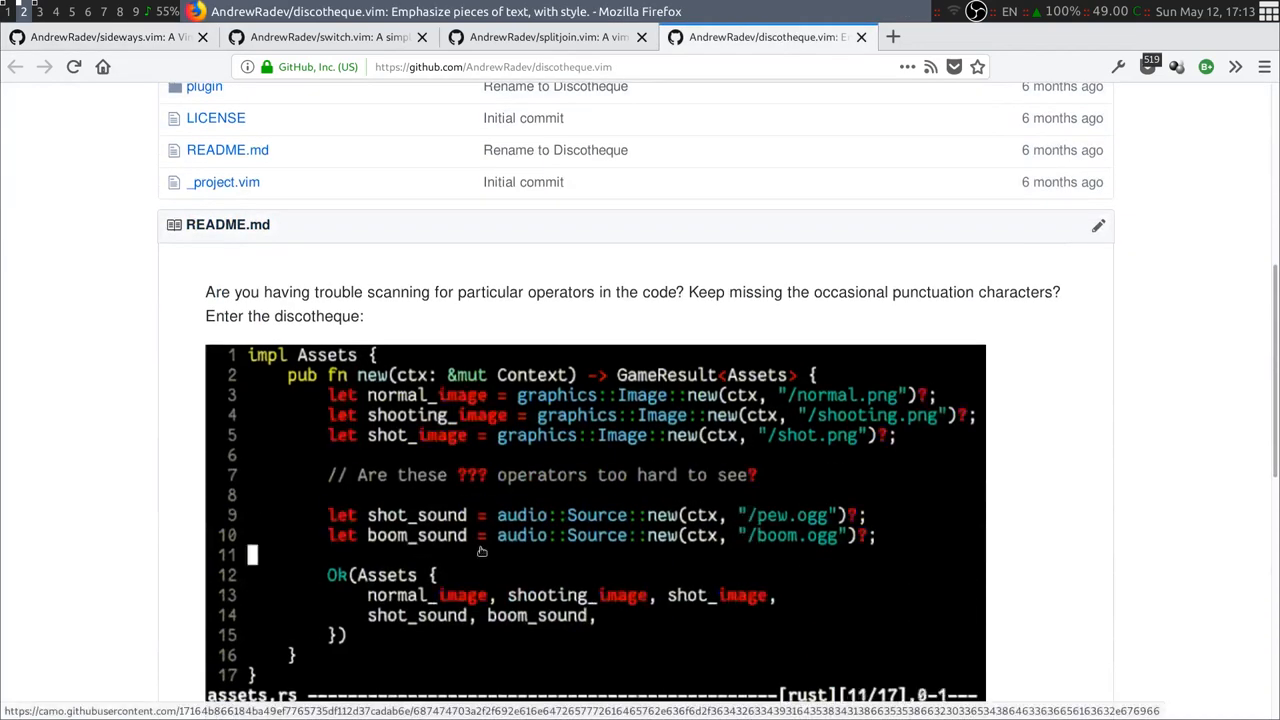
scroll("up", 3)
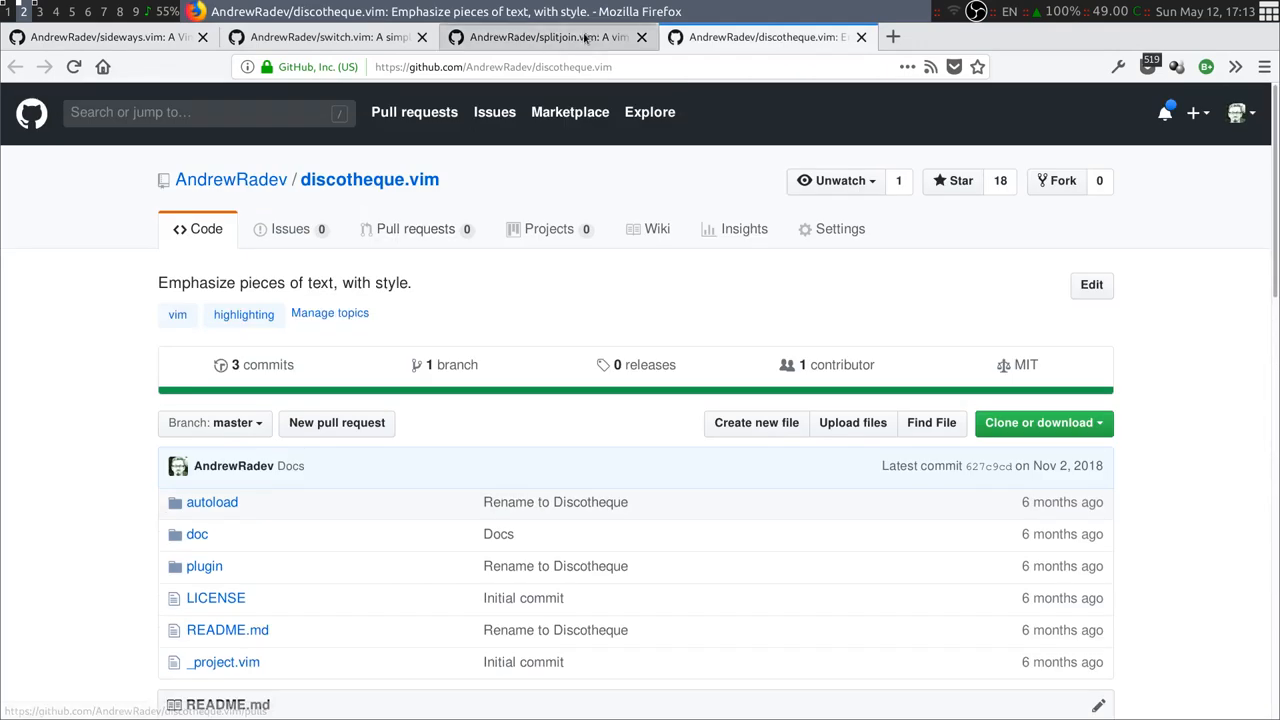
left_click(544, 36)
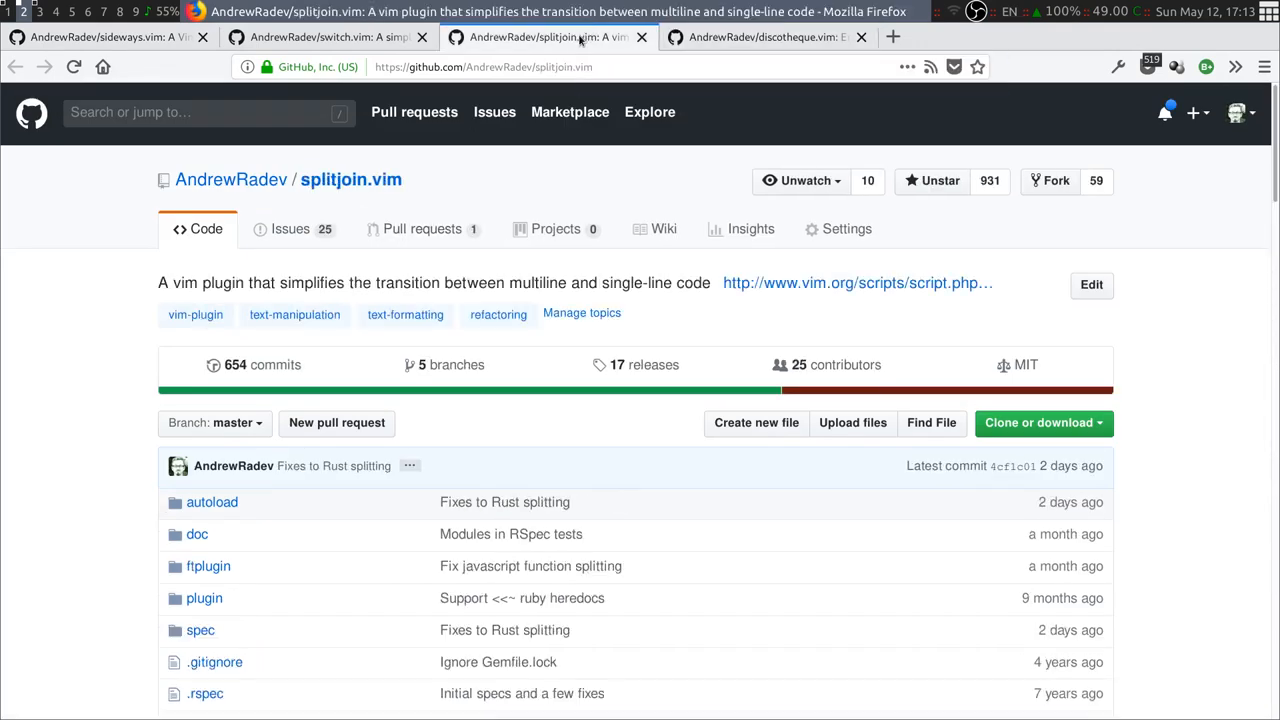
mouse_move(490, 196)
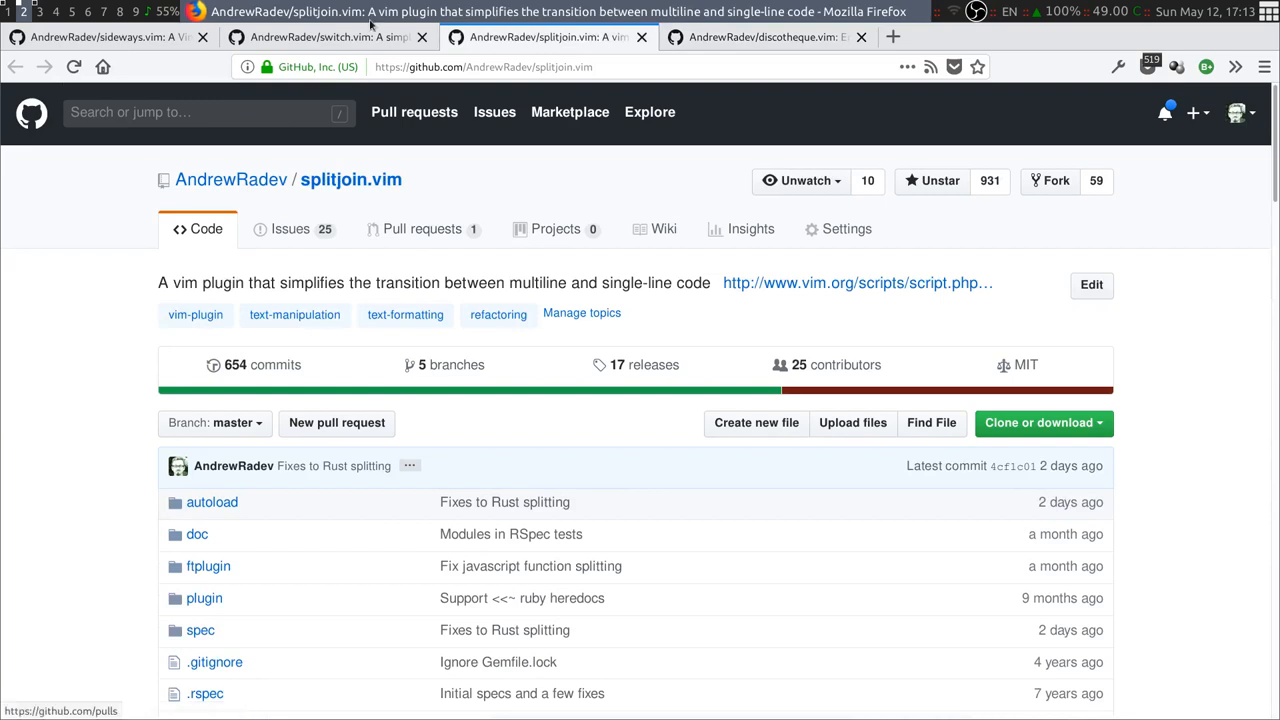
left_click(324, 36)
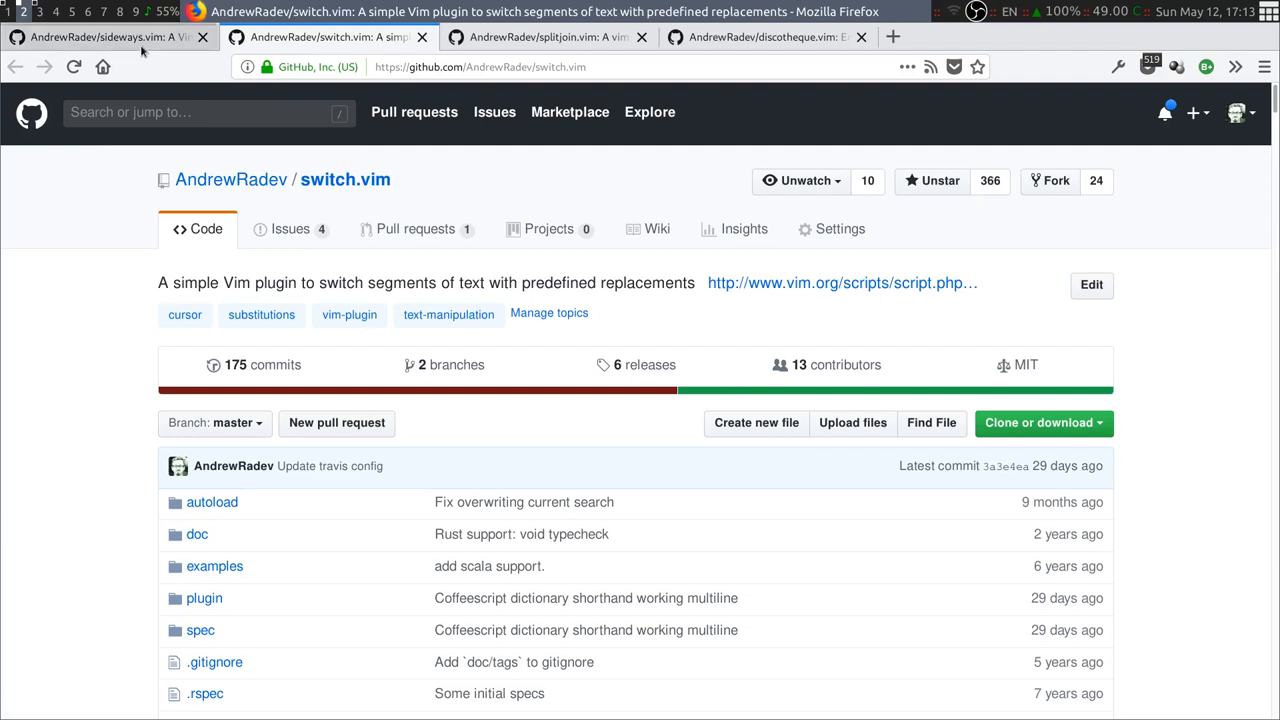
left_click(100, 36)
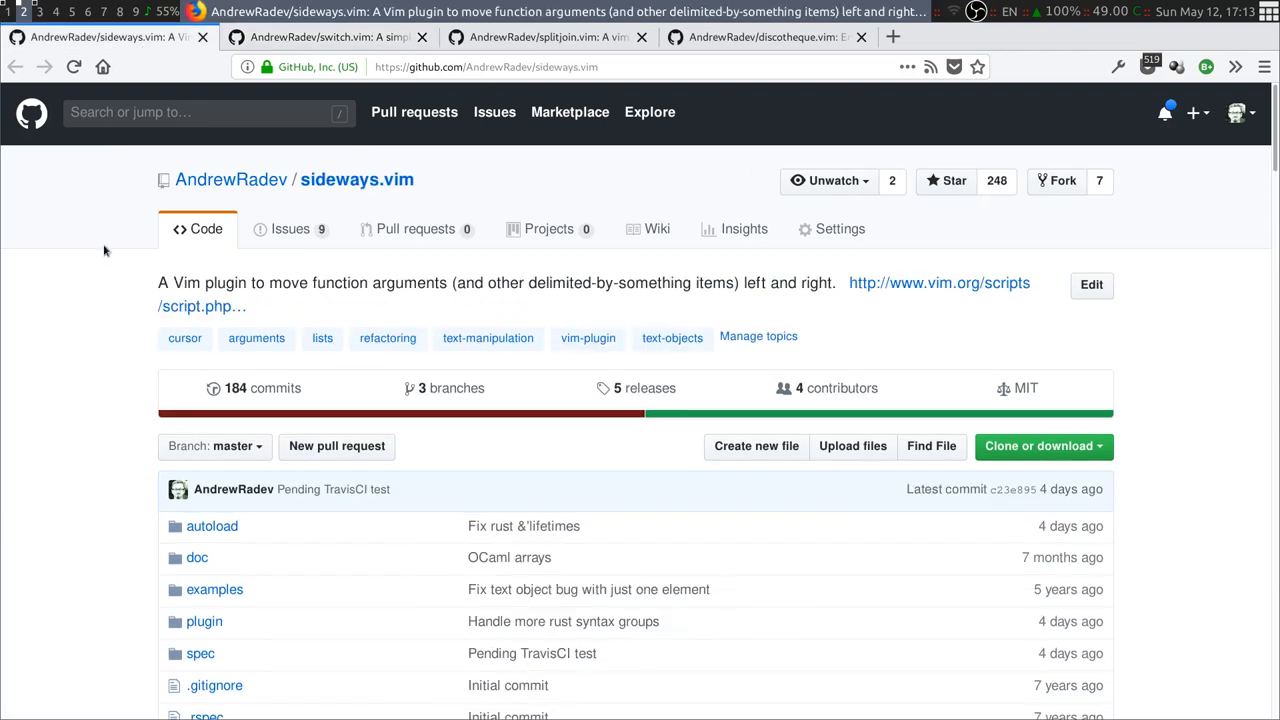